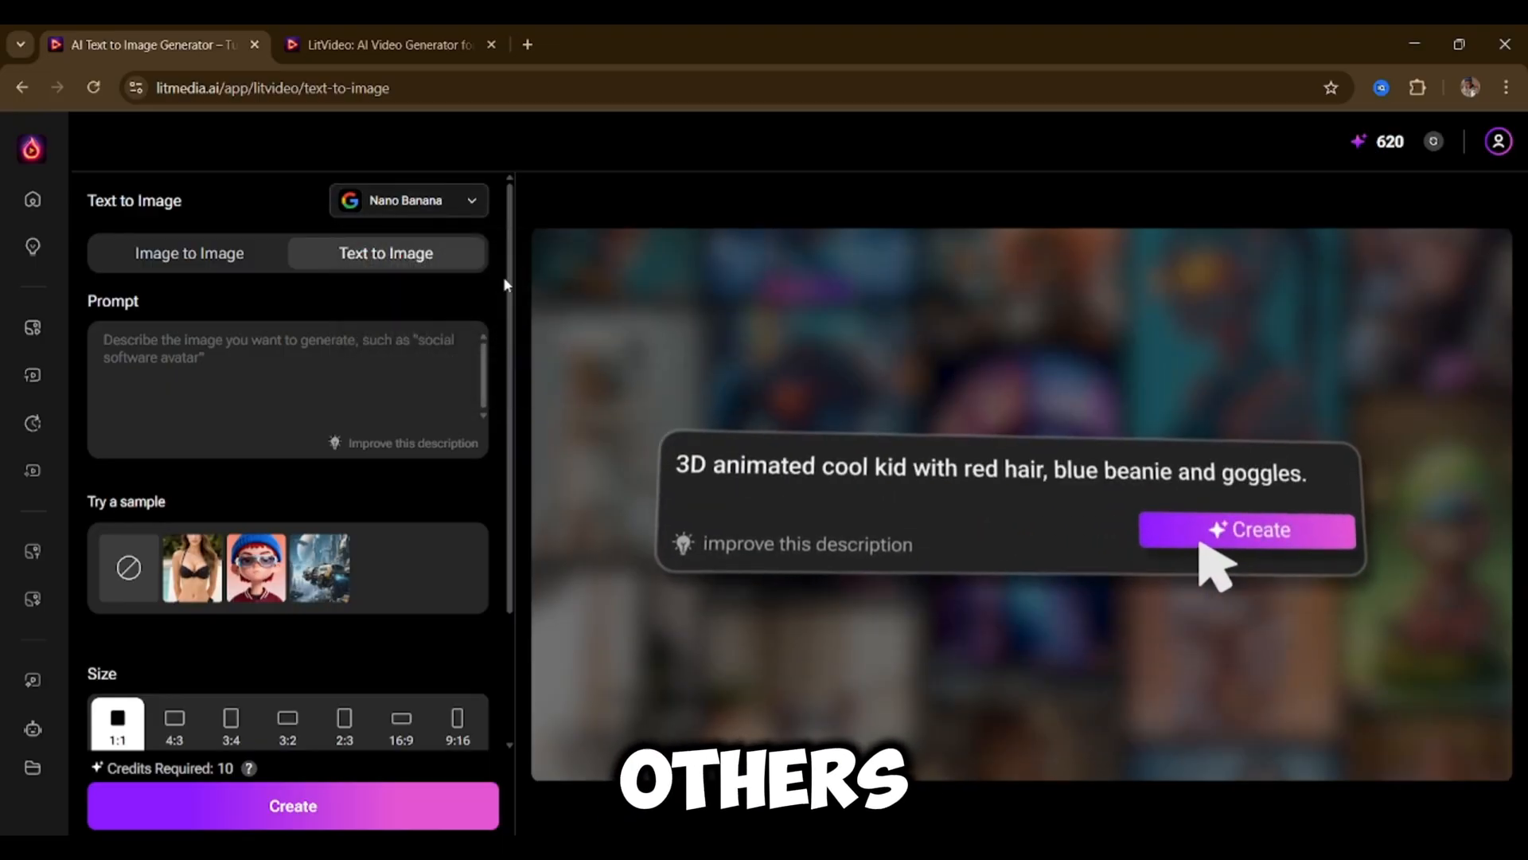
Scroll the settings panel to reach the 16:9 size and two-image count options.
scroll("down", 3)
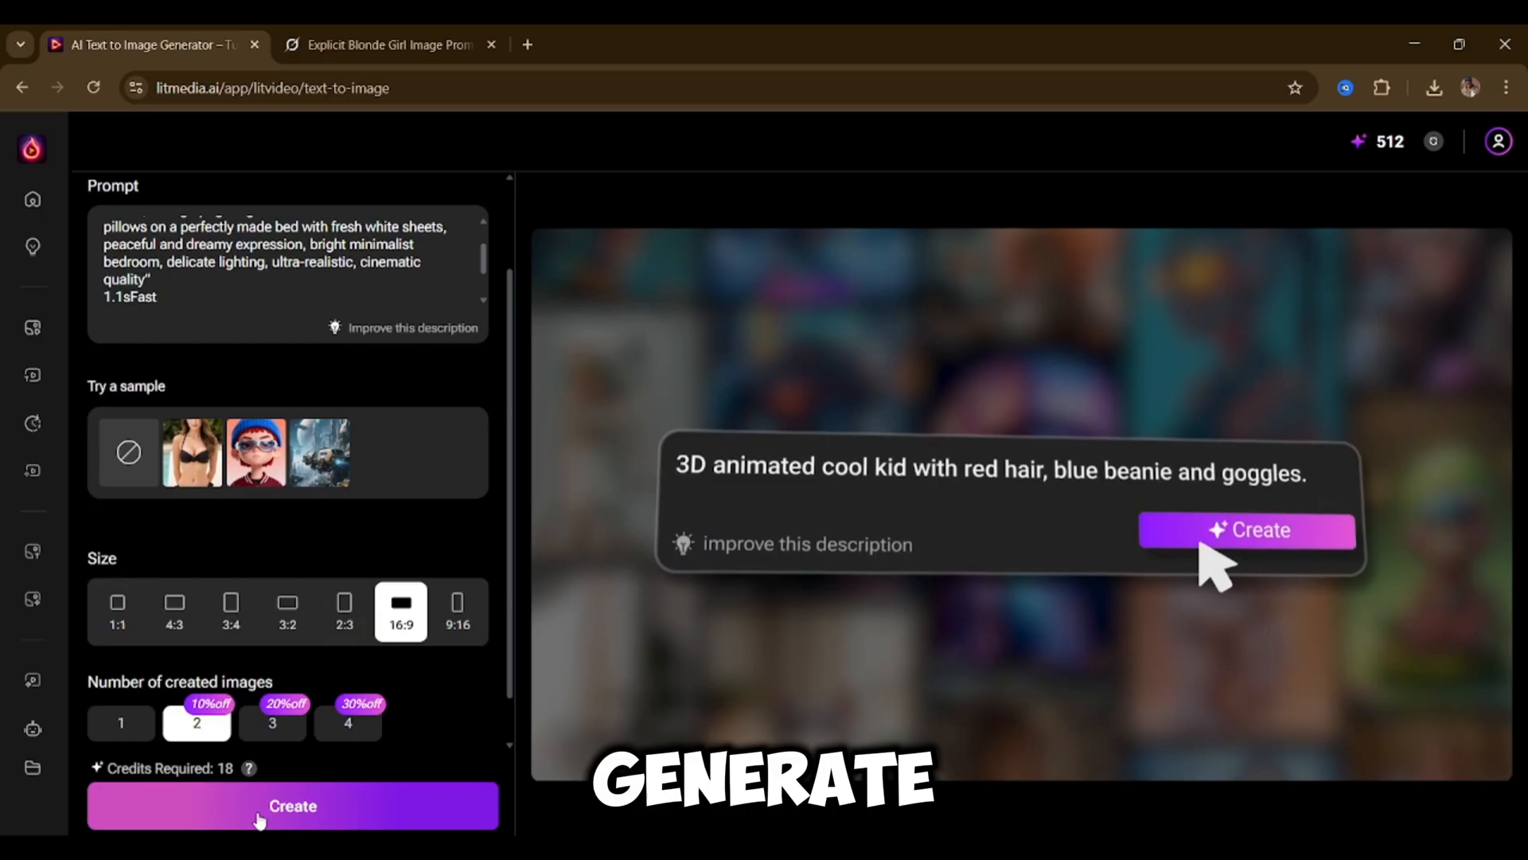
Create the two 16:9 bedroom images and wait for the results.
left_click(1245, 528)
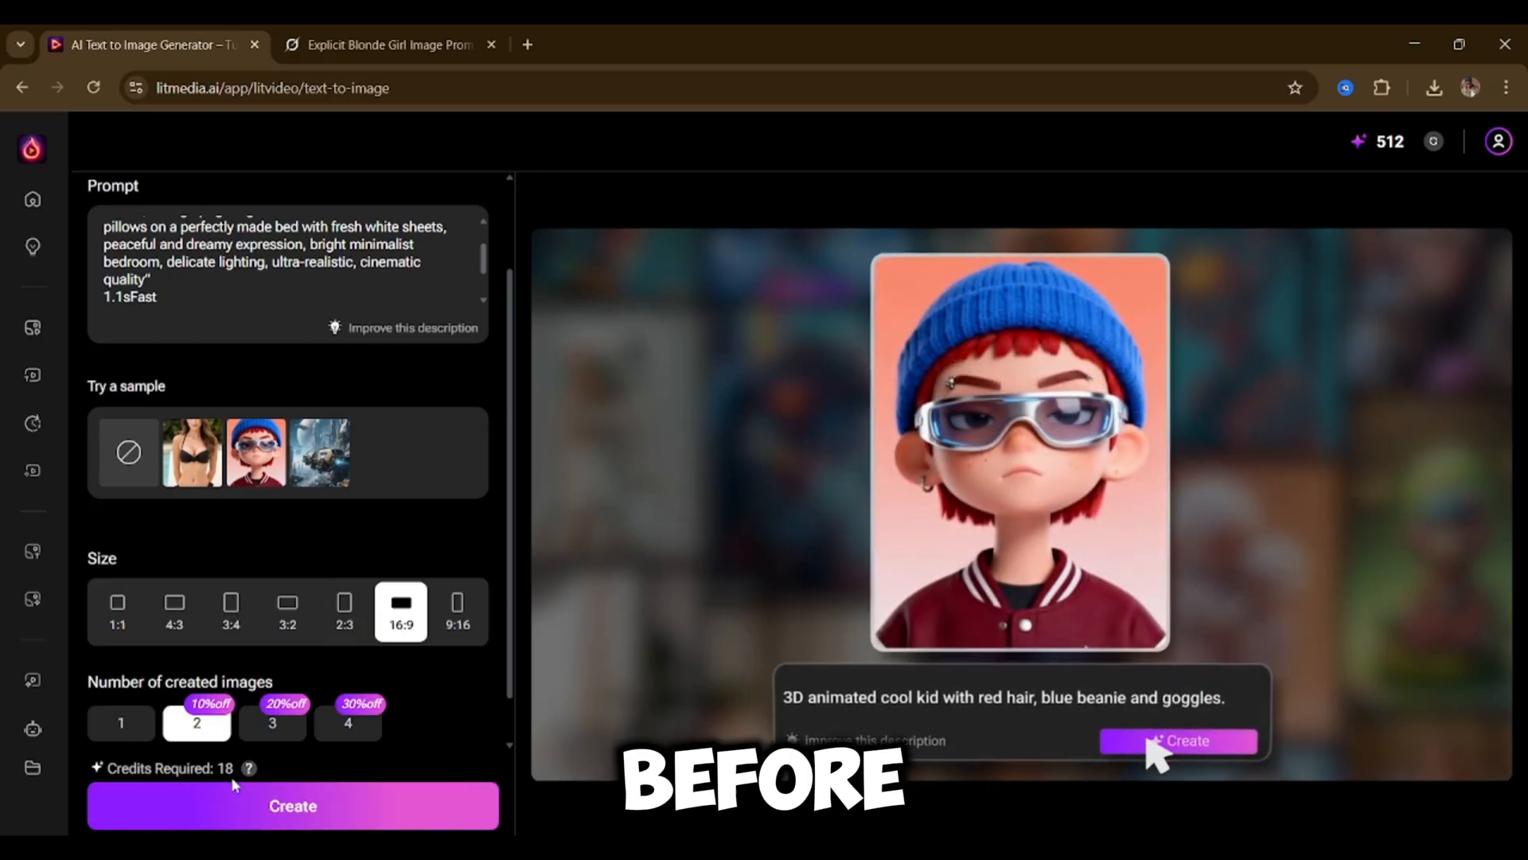
left_click(1177, 740)
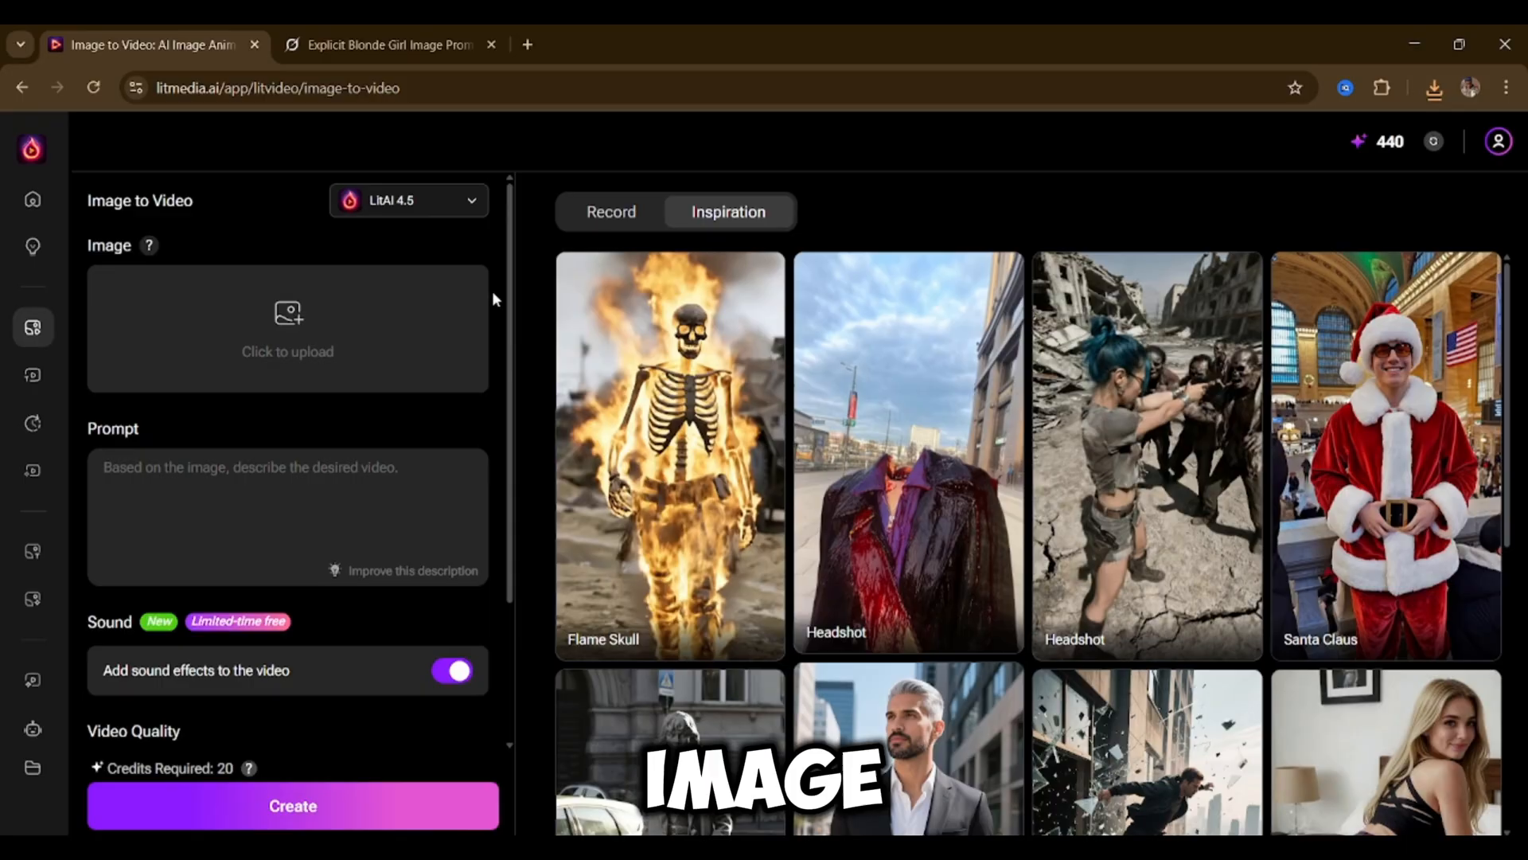
Scroll the image-to-video panel to reach the 540P quality and 5s duration options.
scroll("down", 3)
type("subtle movement, she smiles at the viewers")
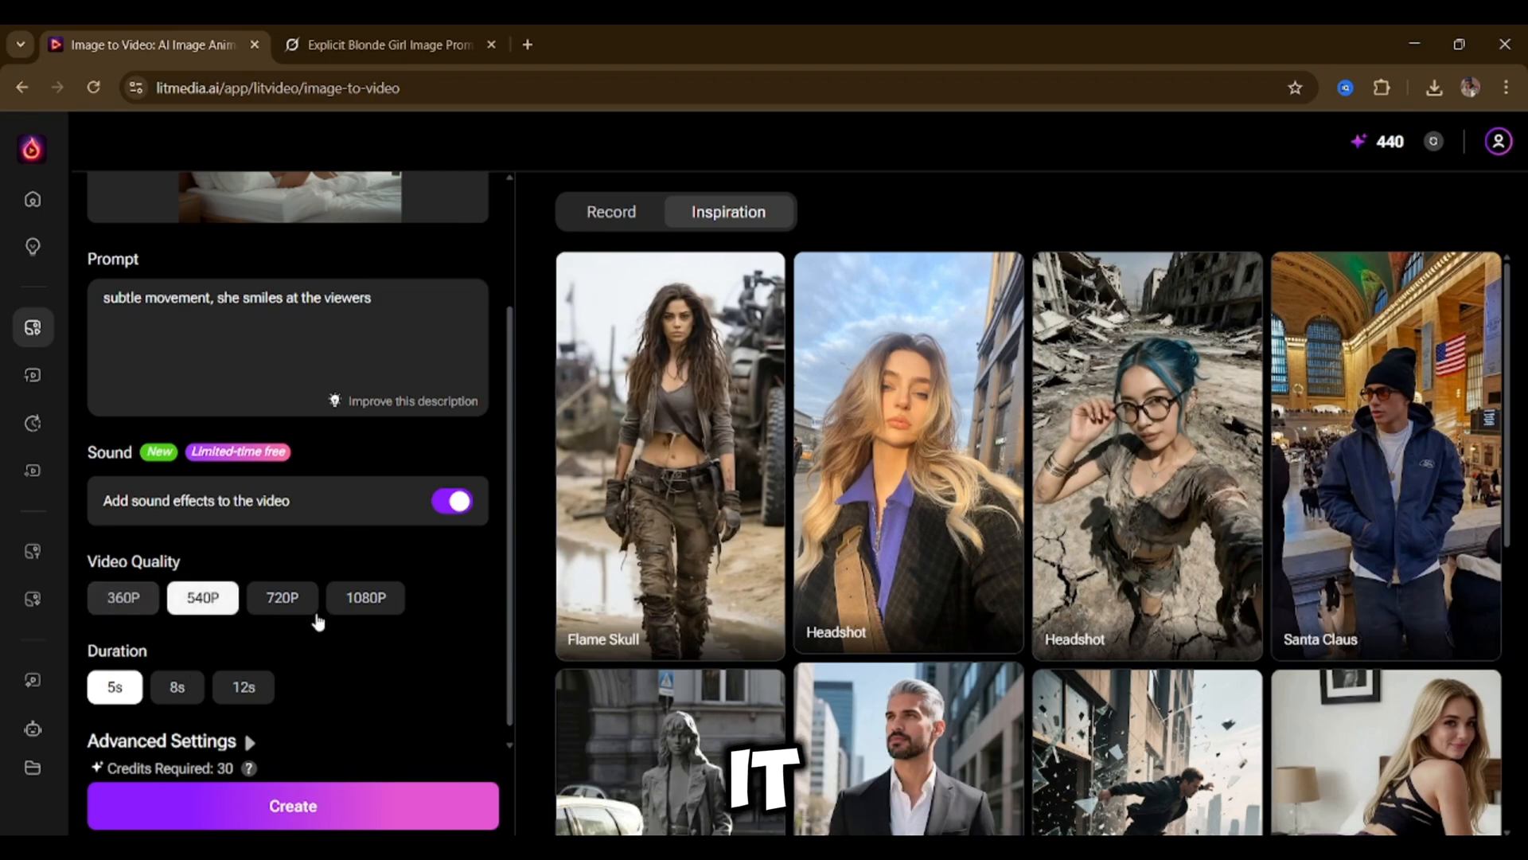
Edit the prompt to lean forward and smile, then create the 5-second video.
left_click(293, 806)
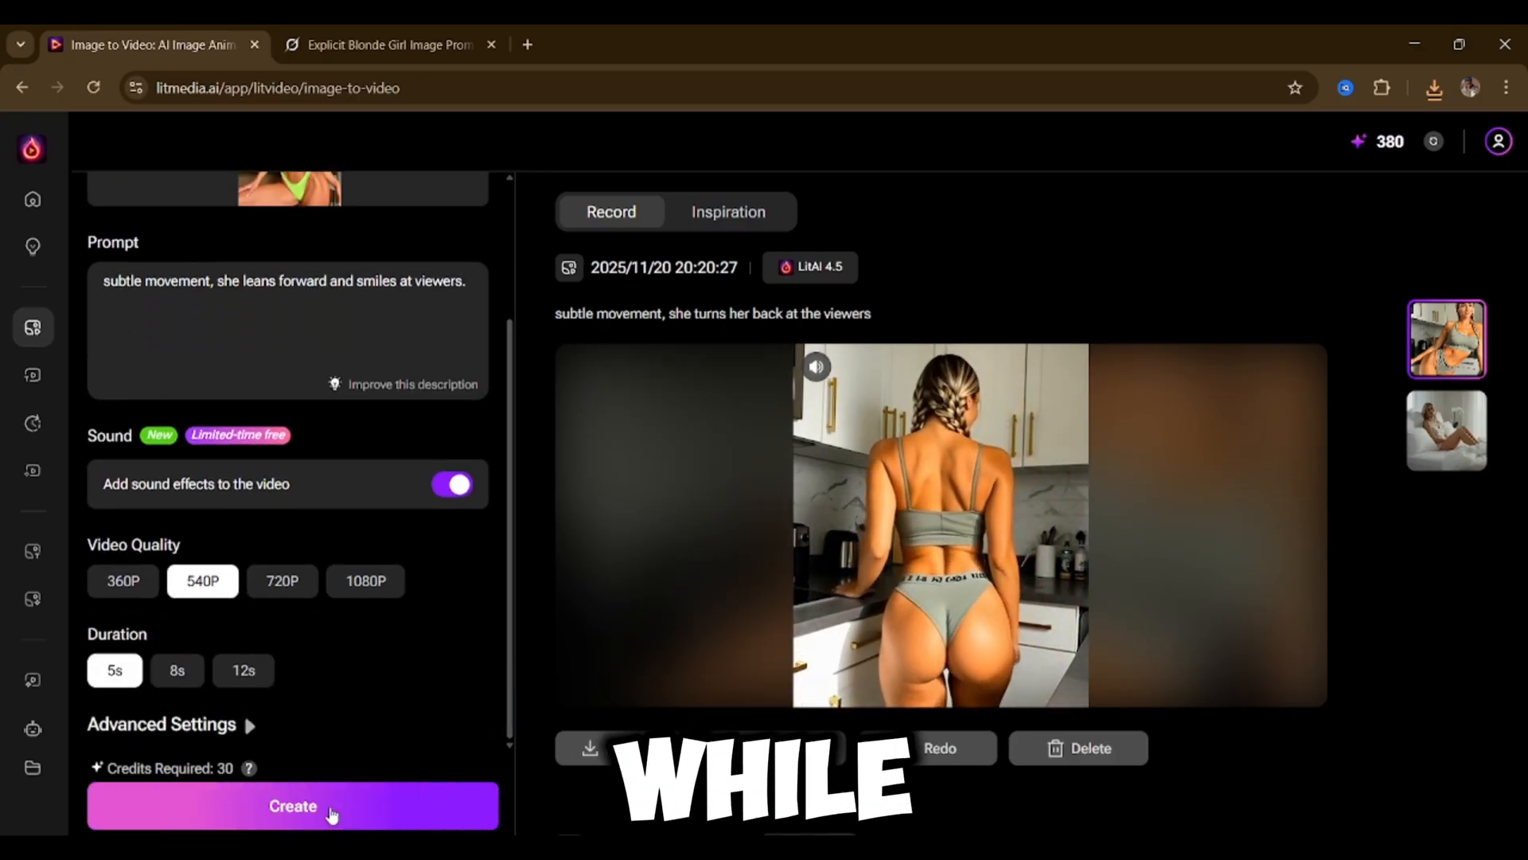
left_click(1435, 87)
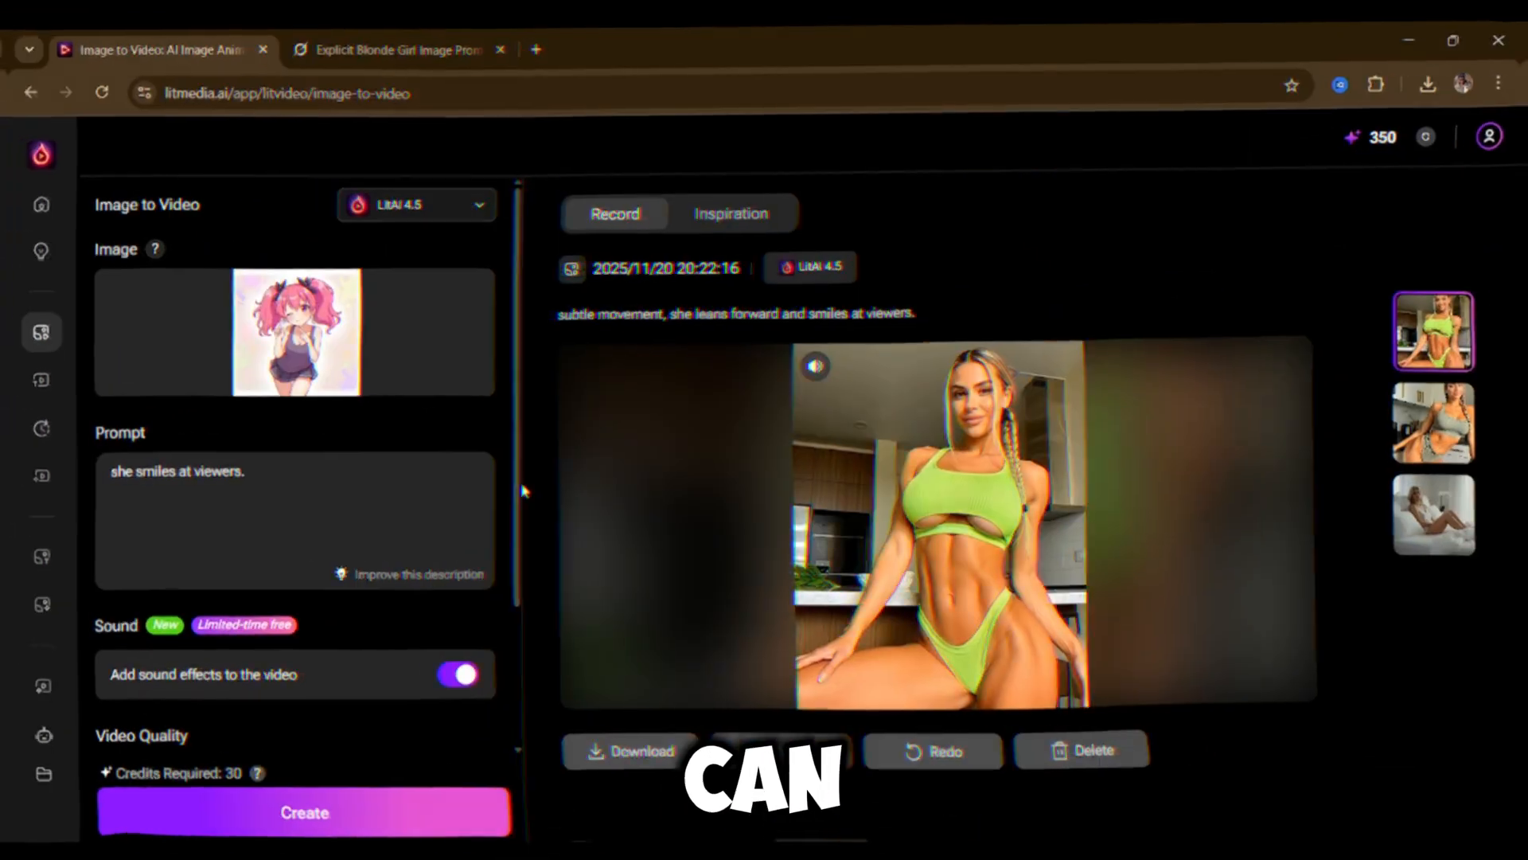
left_click(305, 810)
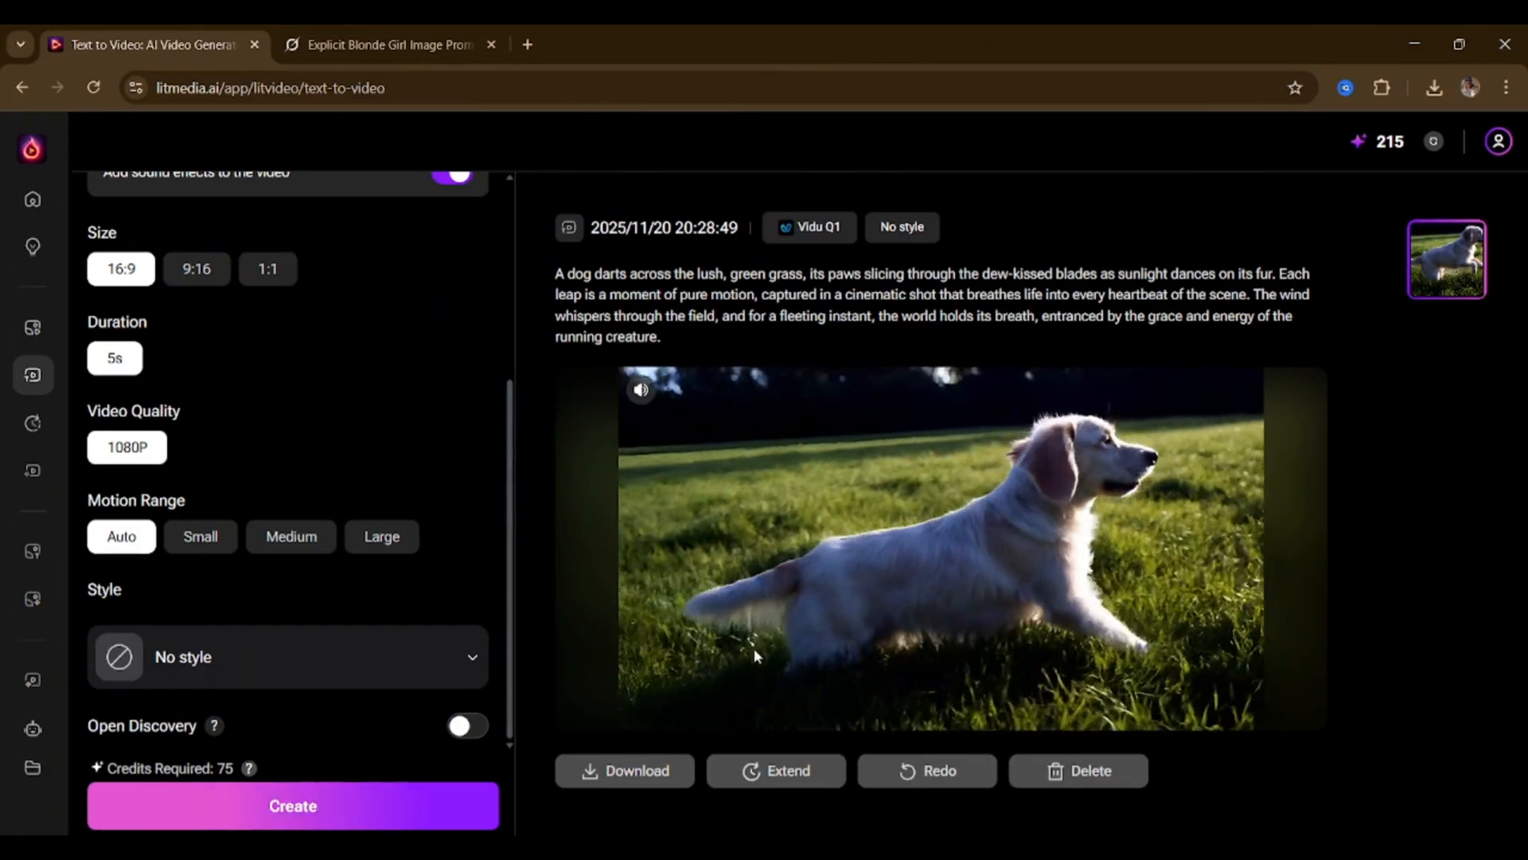
Preview the generated dog-on-grass video, then switch to the Image Effects gallery.
left_click(409, 201)
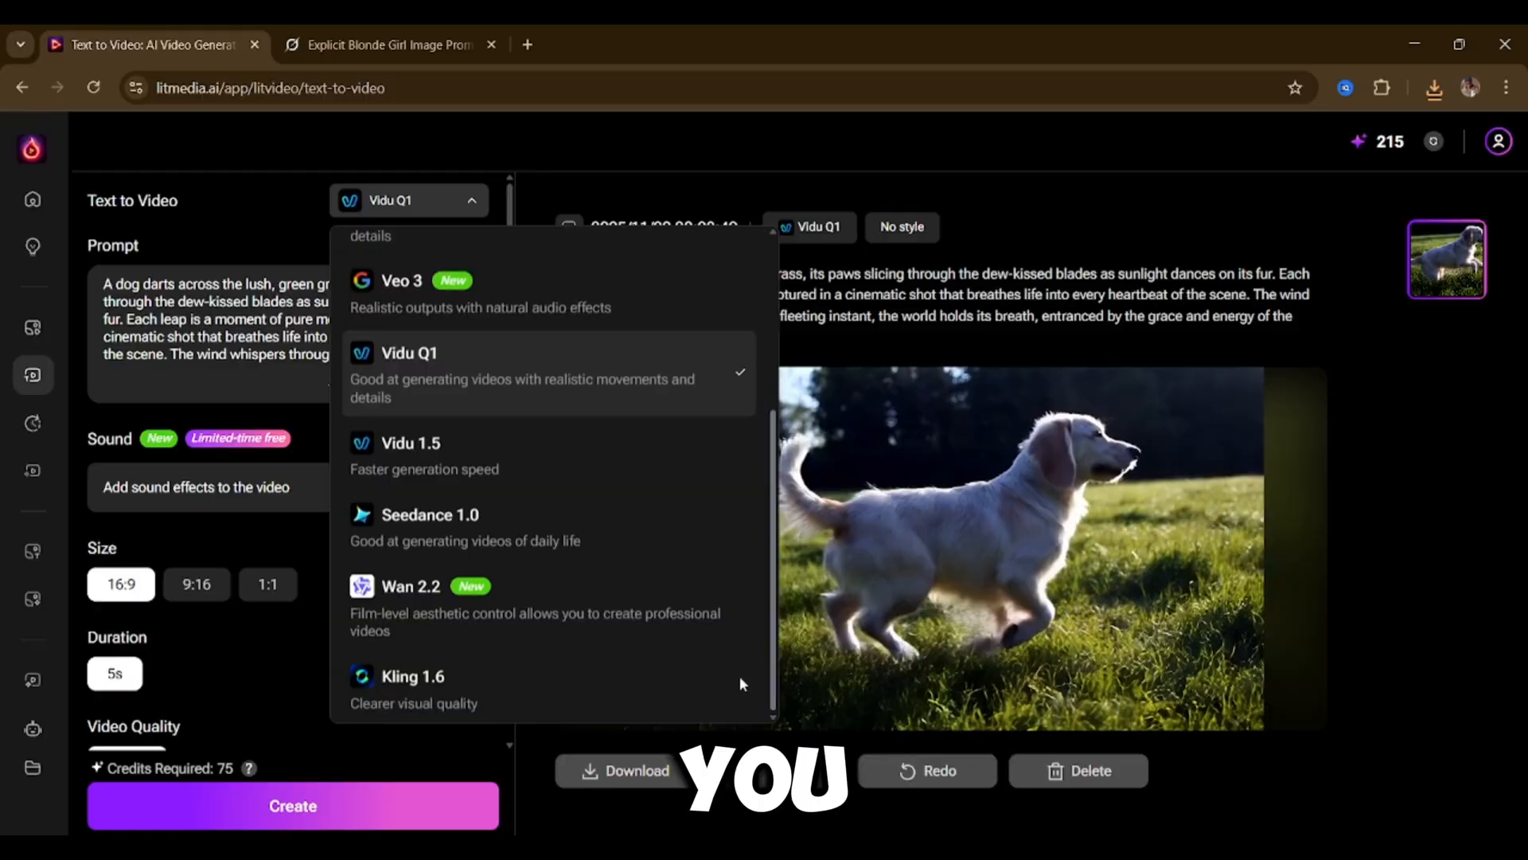
left_click(92, 597)
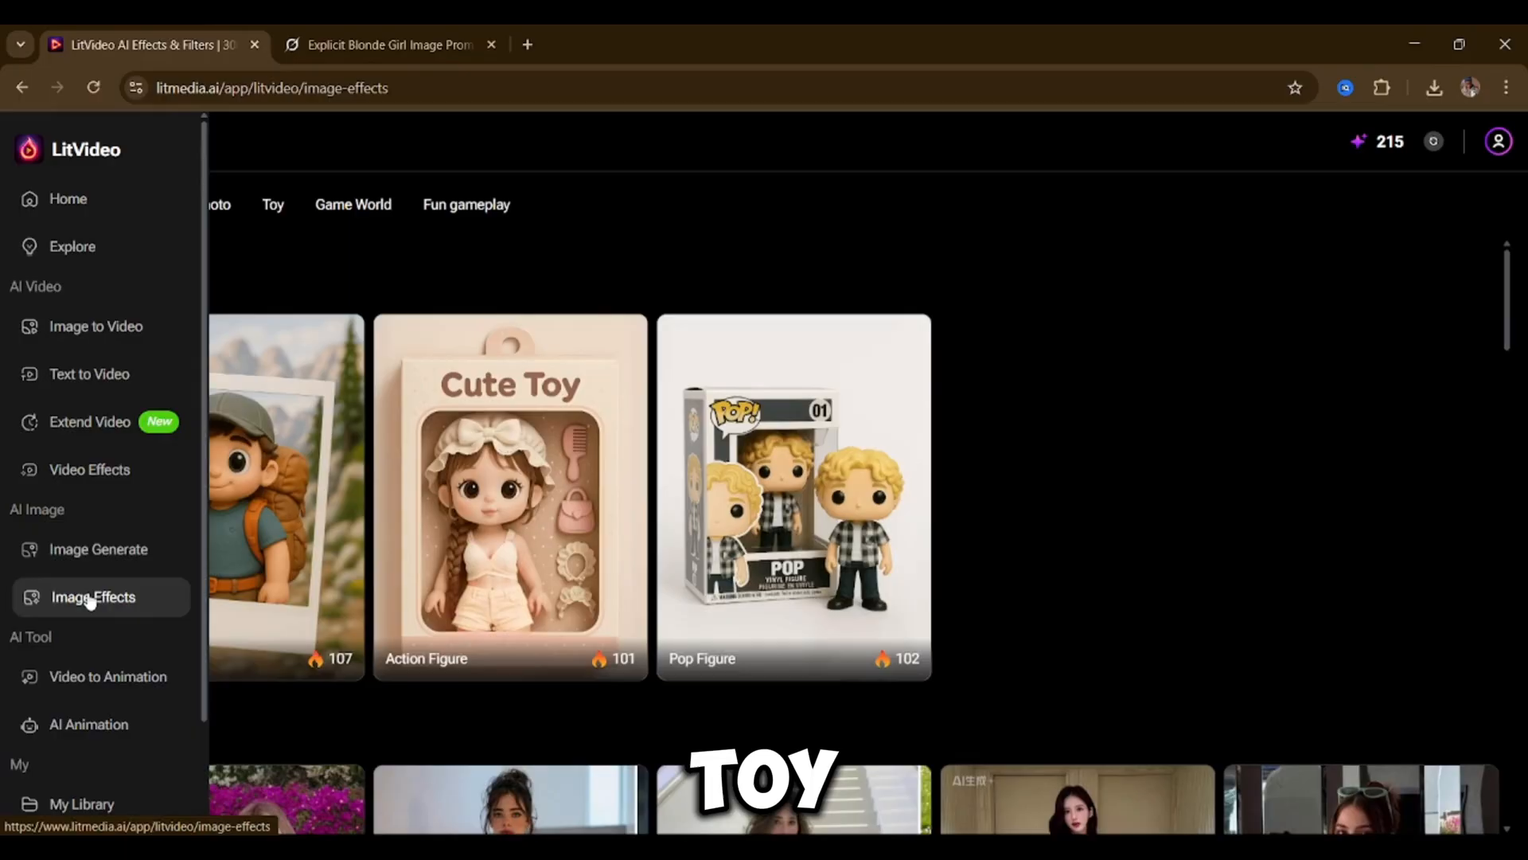